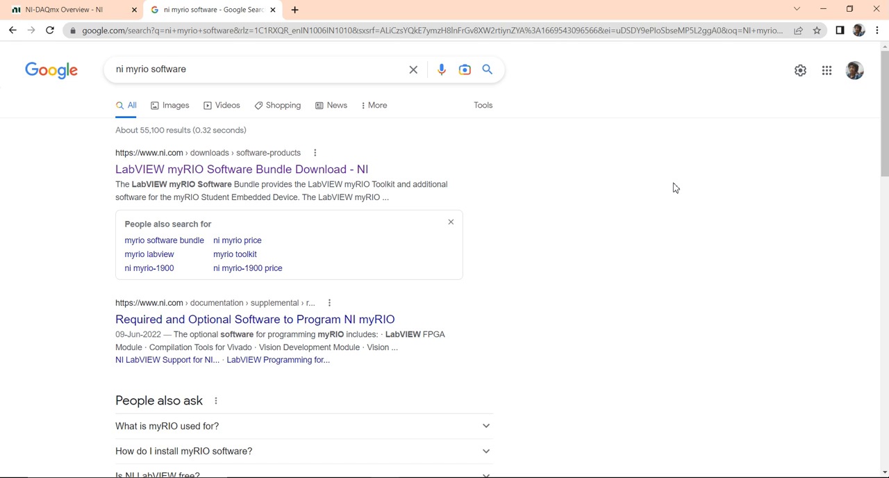
pyautogui.moveTo(323, 173)
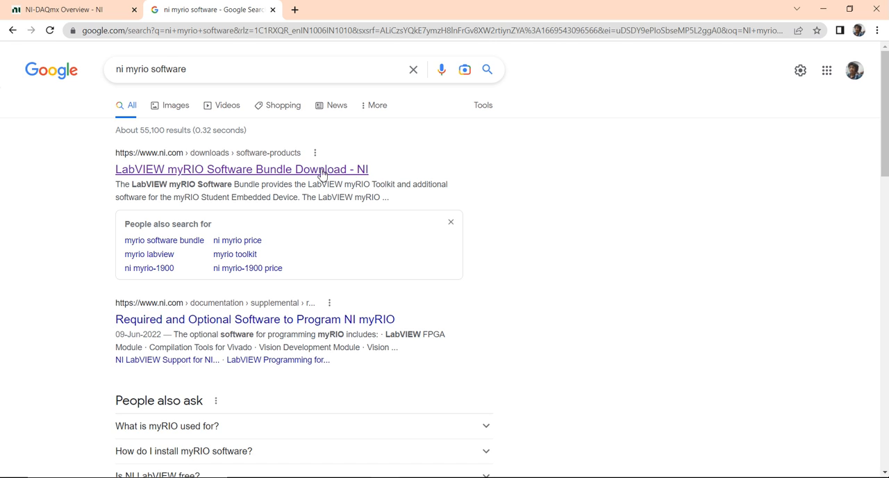
# Step: Go to NI's LabVIEW myRIO Software Bundle download page from the search results
pyautogui.click(241, 169)
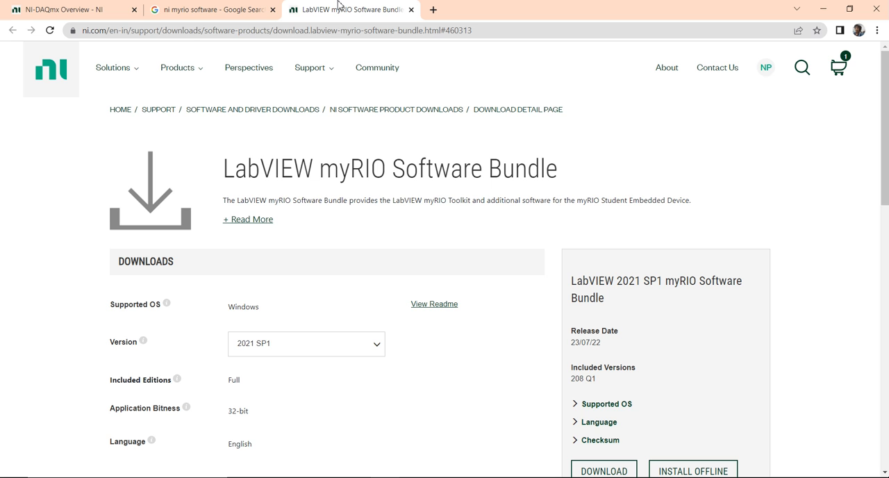
pyautogui.click(310, 67)
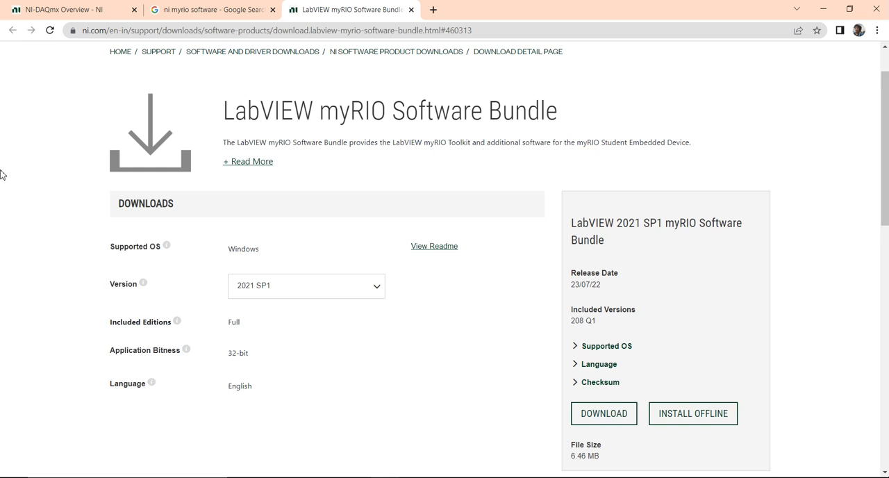
pyautogui.scroll(-3)
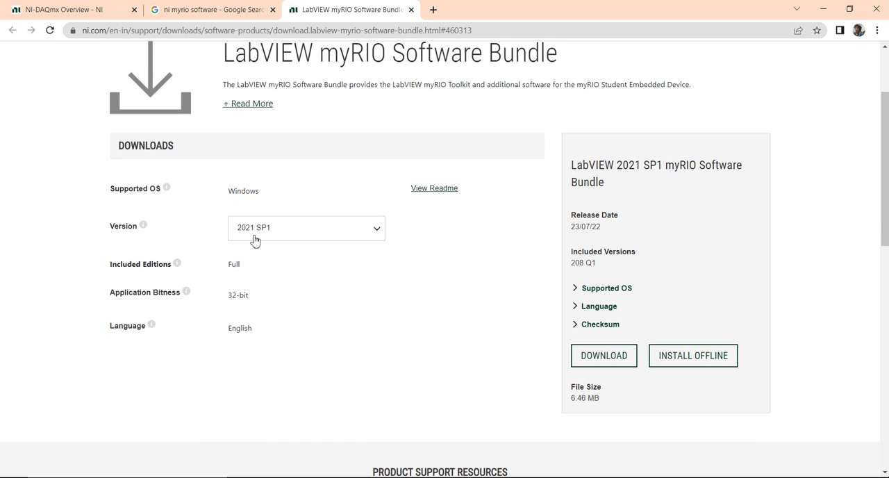
pyautogui.moveTo(175, 188)
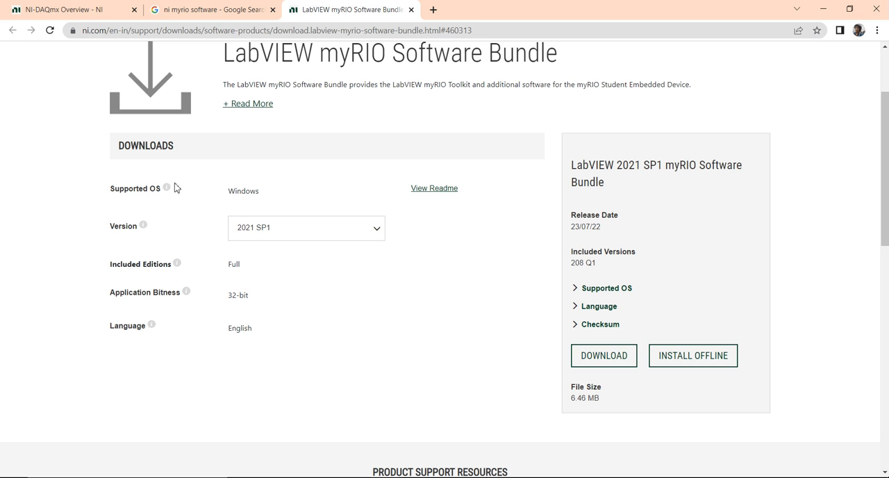
pyautogui.moveTo(235, 228)
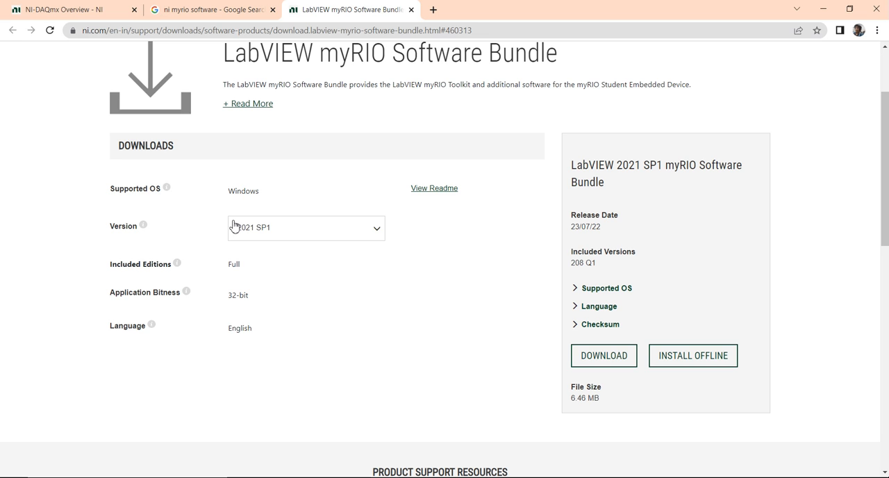
pyautogui.moveTo(425, 281)
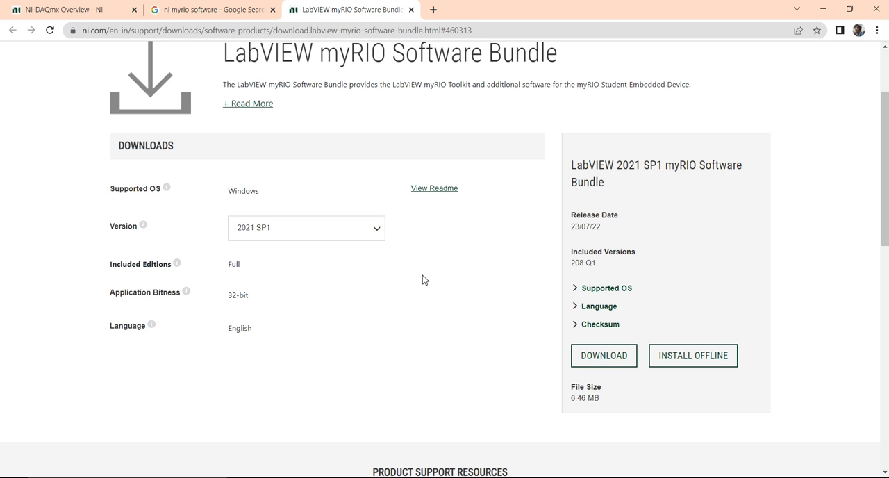
pyautogui.moveTo(166, 336)
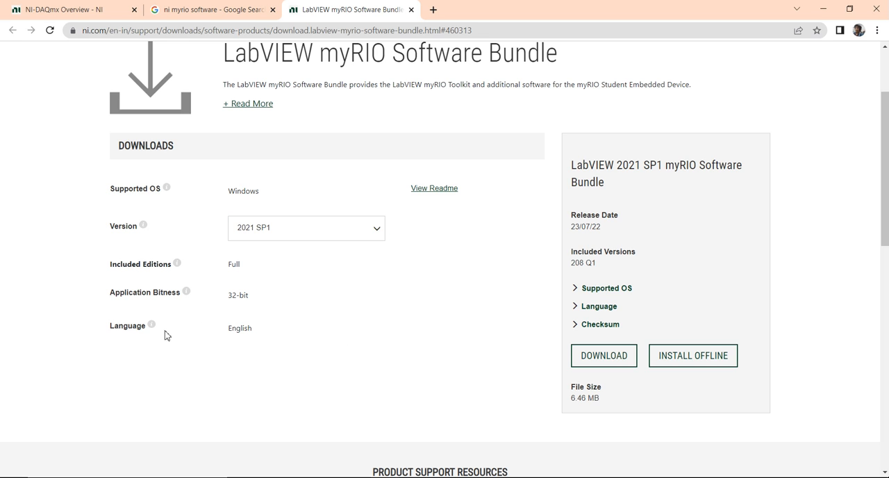
pyautogui.scroll(-3)
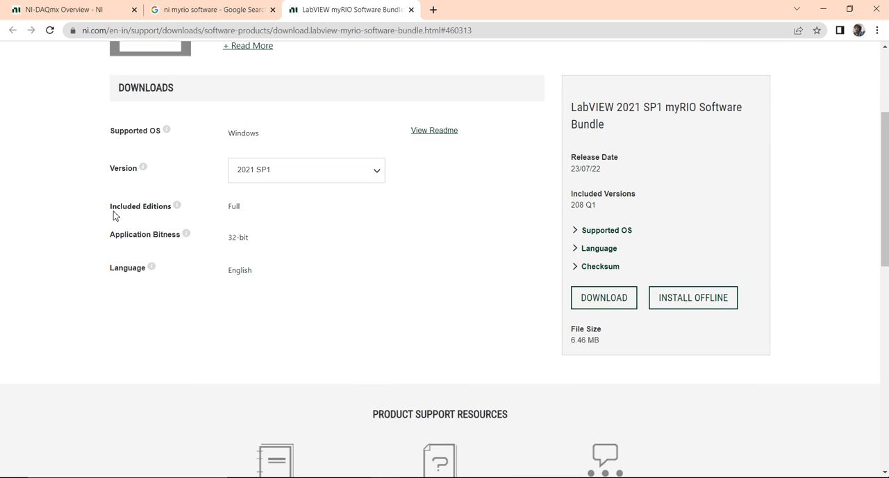
pyautogui.doubleClick(141, 205)
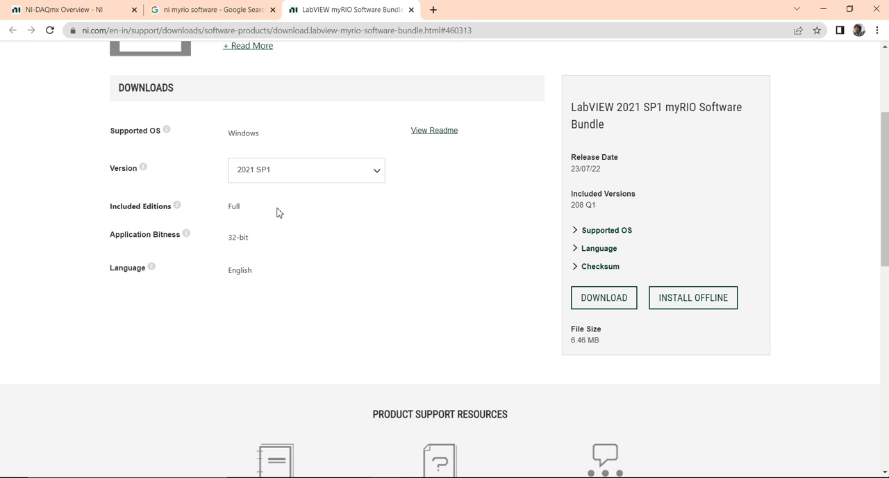
pyautogui.moveTo(539, 335)
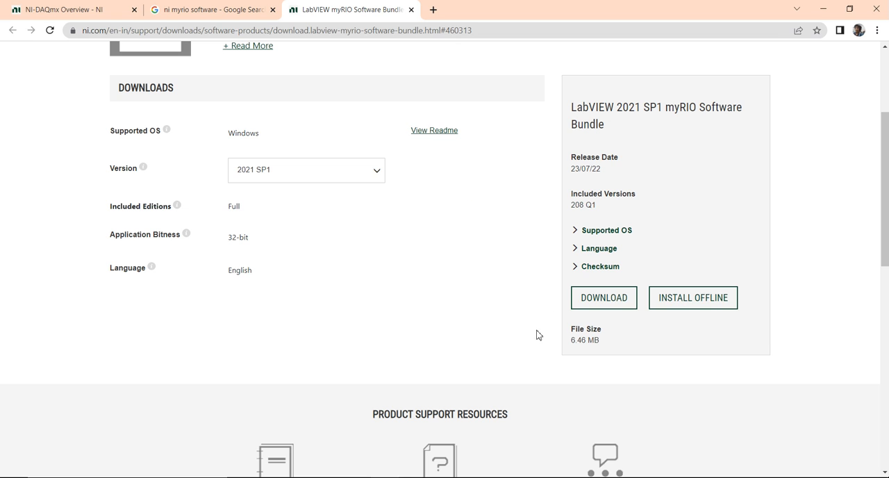
pyautogui.moveTo(603, 297)
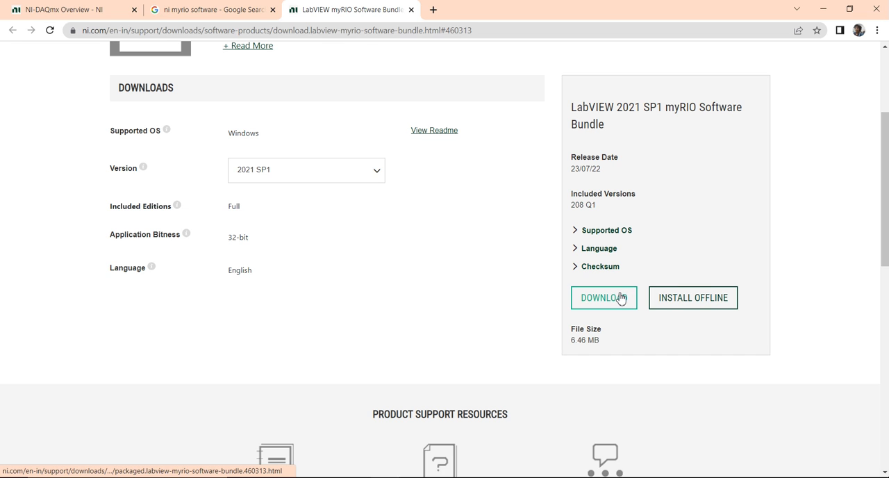
pyautogui.click(602, 298)
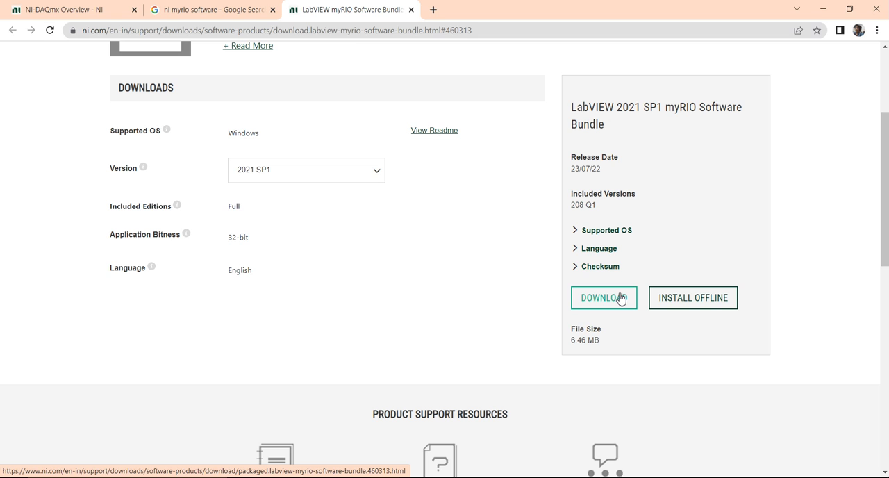
pyautogui.click(692, 297)
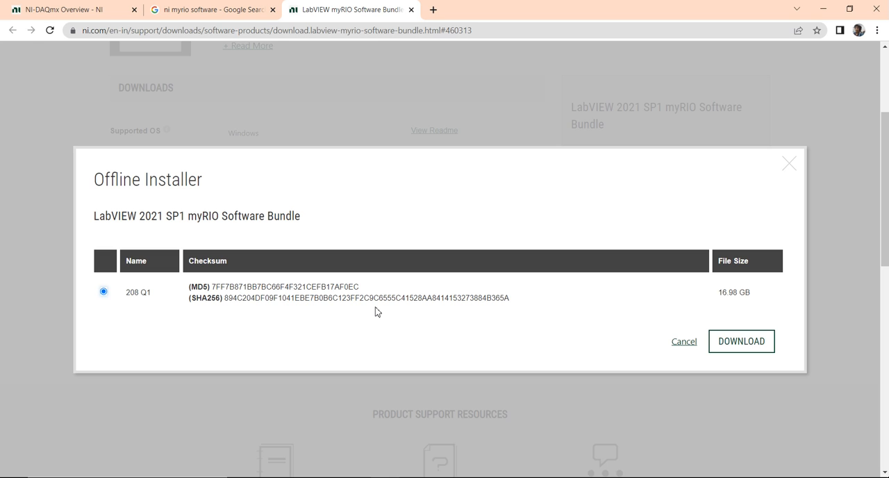
pyautogui.moveTo(486, 255)
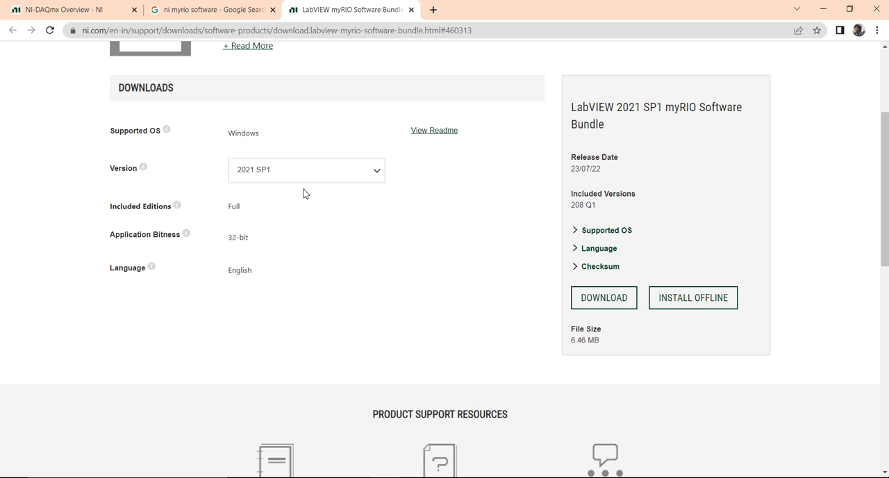
# Step: Switch the bundle download page to version 2019 (7.0.0, 5.89 MB, subscription-locked)
pyautogui.click(306, 170)
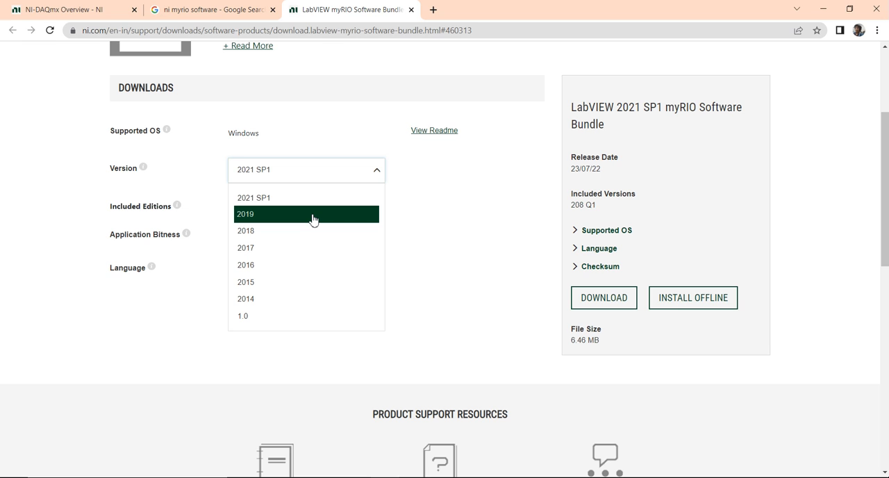
pyautogui.click(246, 214)
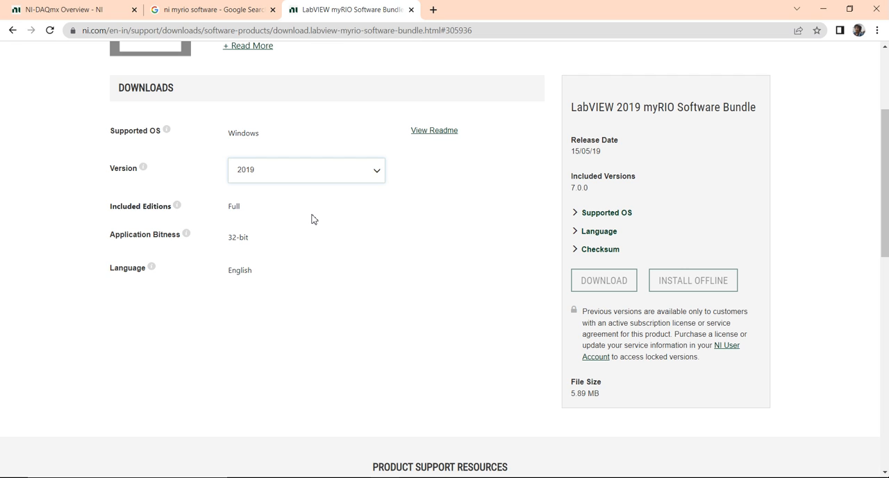
pyautogui.moveTo(313, 446)
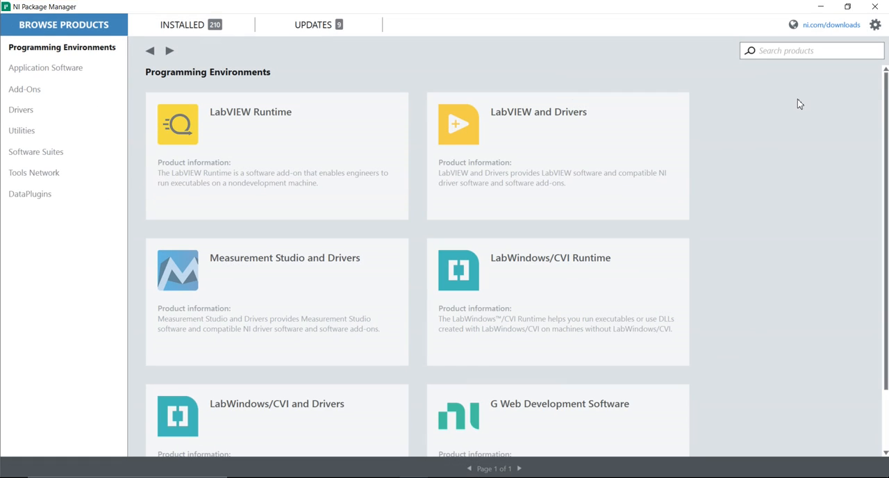
pyautogui.moveTo(745, 144)
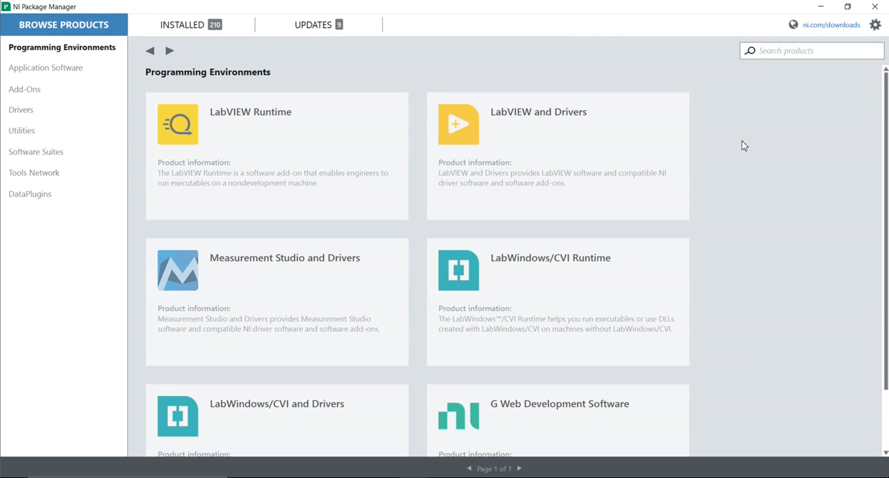
pyautogui.moveTo(457, 64)
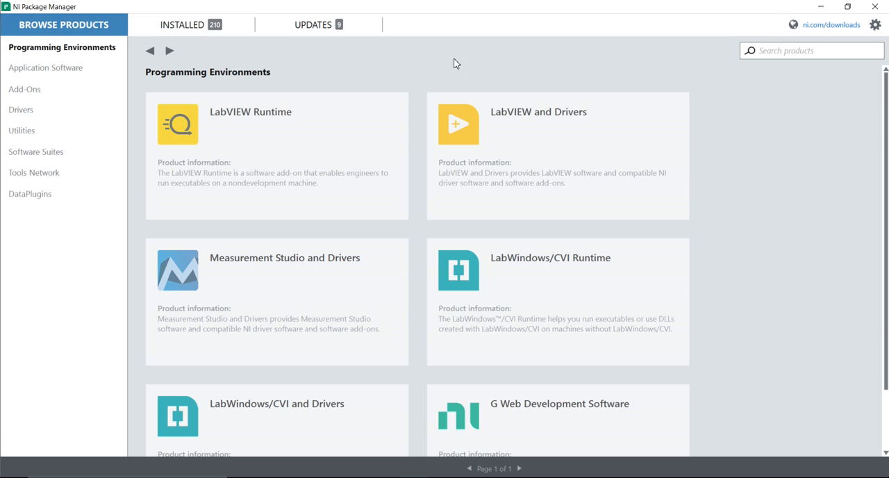
pyautogui.moveTo(86, 34)
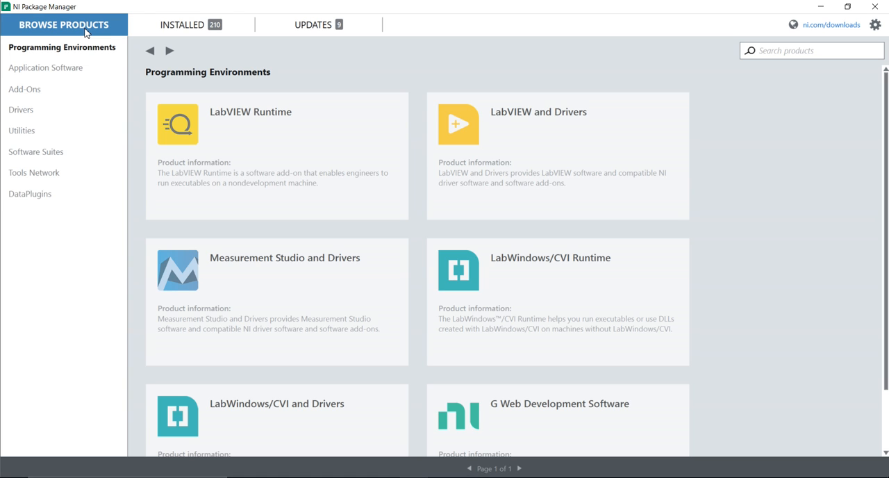
pyautogui.moveTo(678, 58)
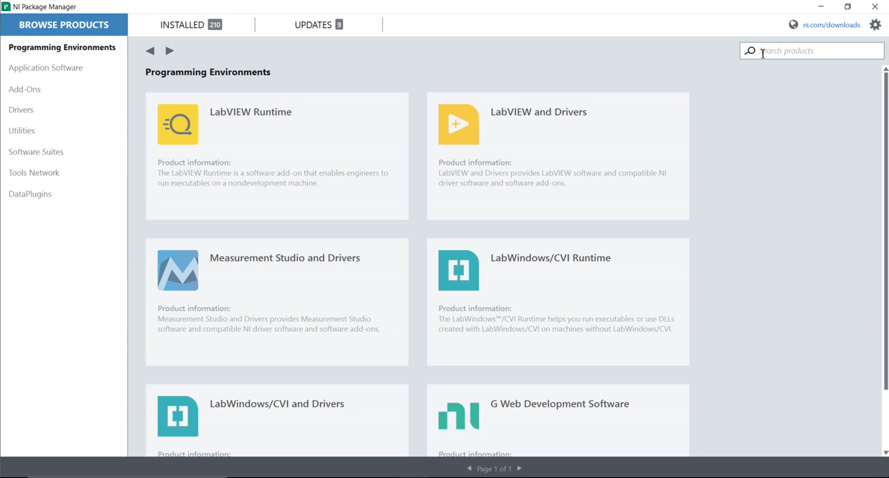
# Step: Search NI Package Manager products for 'myrio', returning three results
pyautogui.write('ni')
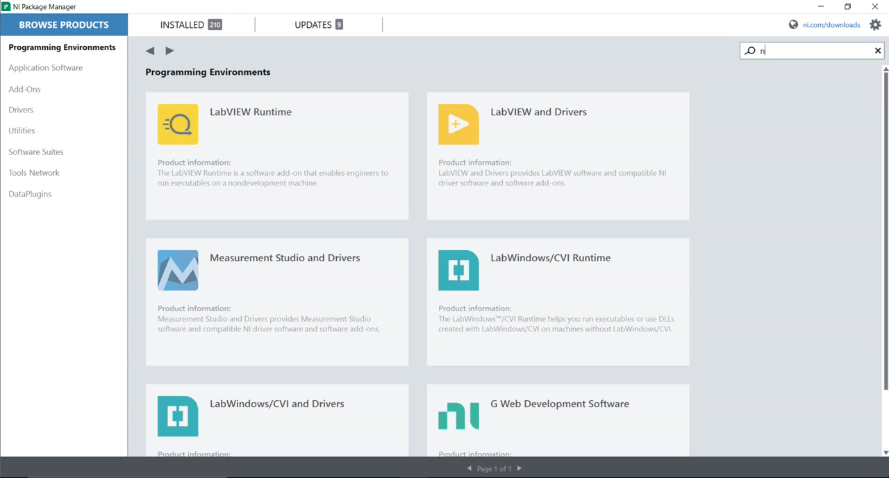
pyautogui.write('m')
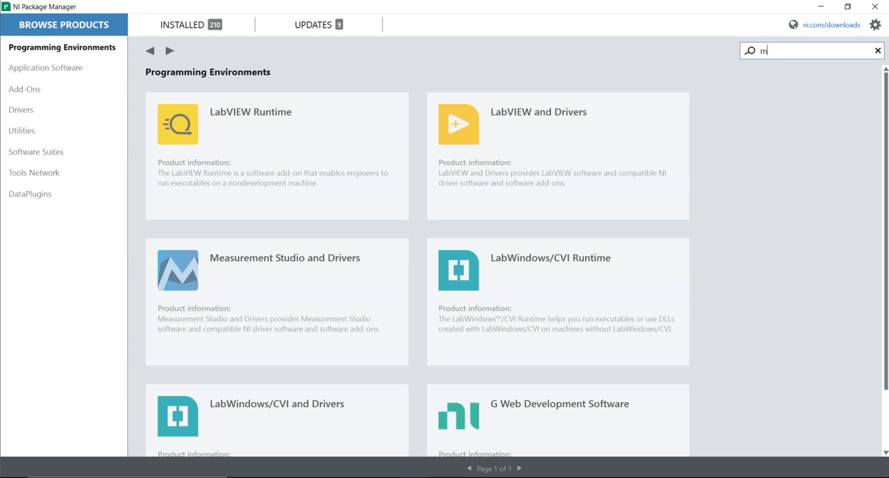
pyautogui.write('yrio')
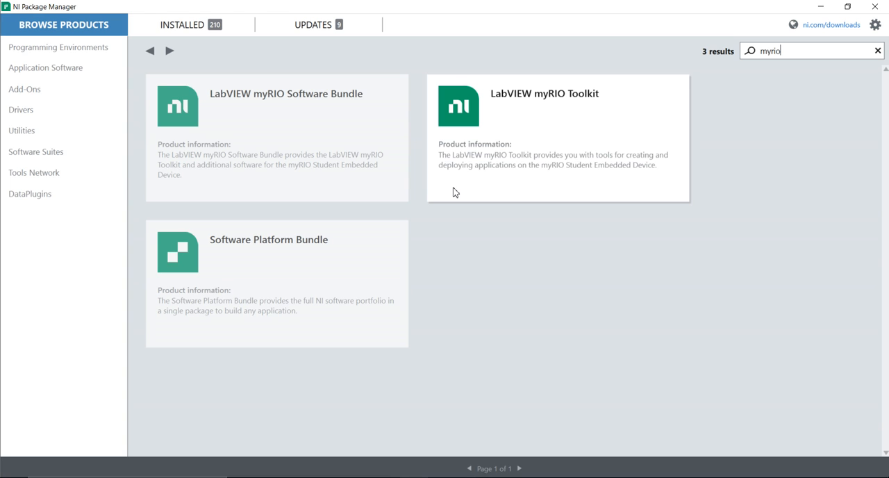
pyautogui.moveTo(302, 132)
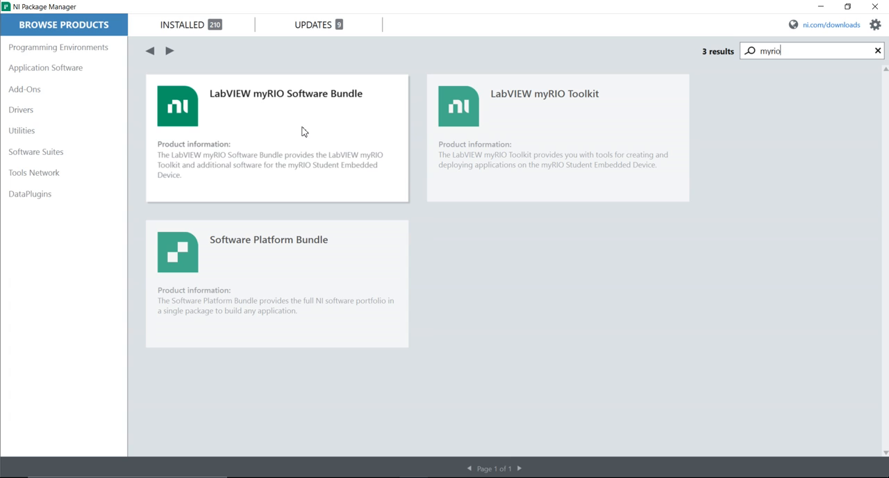
# Step: Peek at the Software Bundle details, return, and list the Toolkit's versions (2019, 2021 SP1)
pyautogui.click(37, 151)
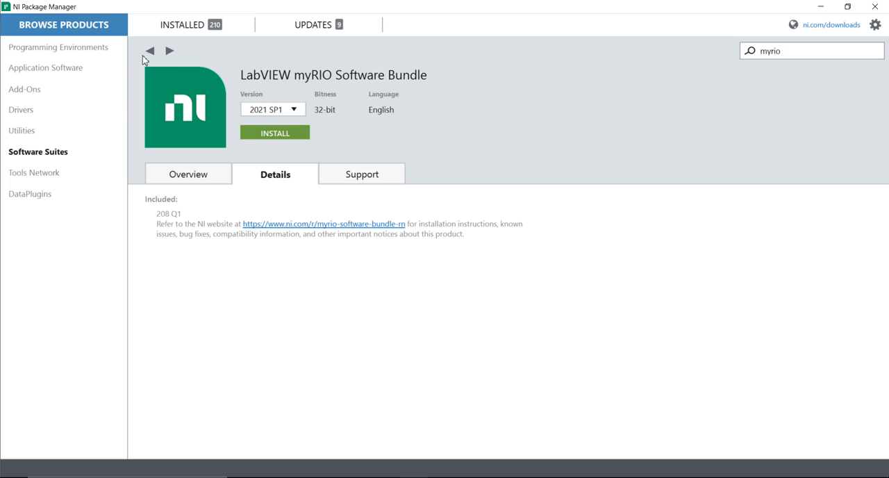
pyautogui.moveTo(158, 54)
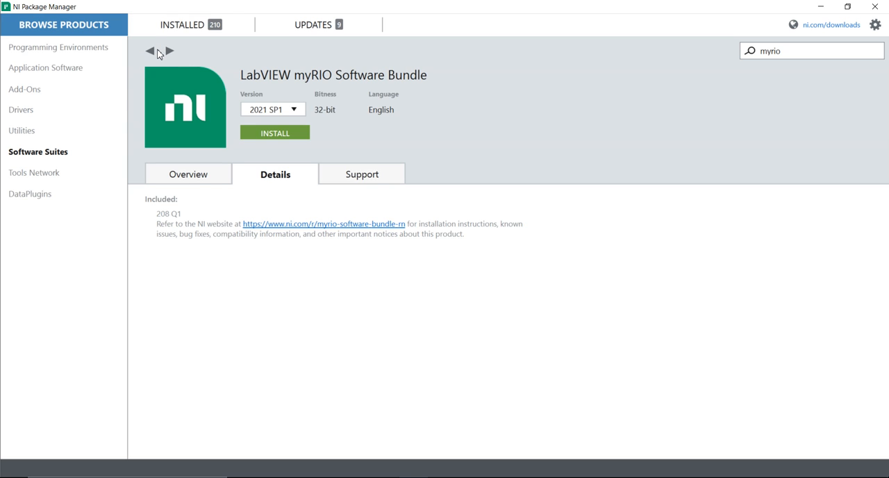
pyautogui.click(150, 50)
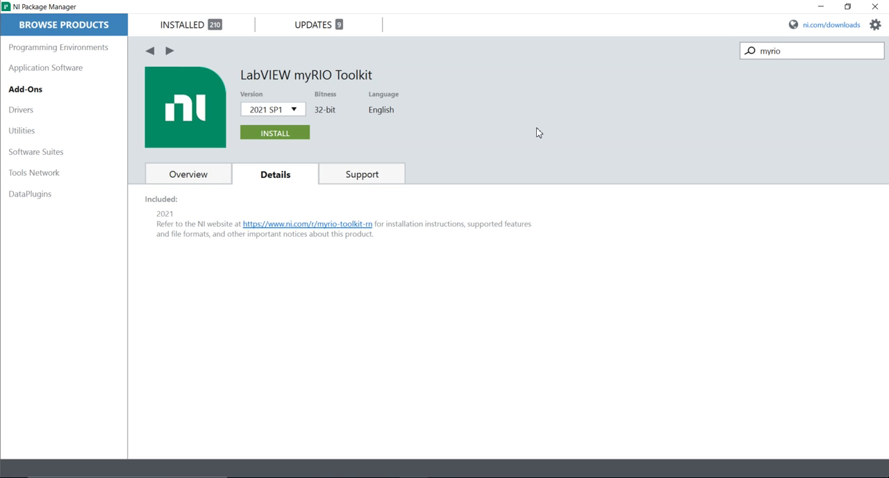
pyautogui.moveTo(493, 136)
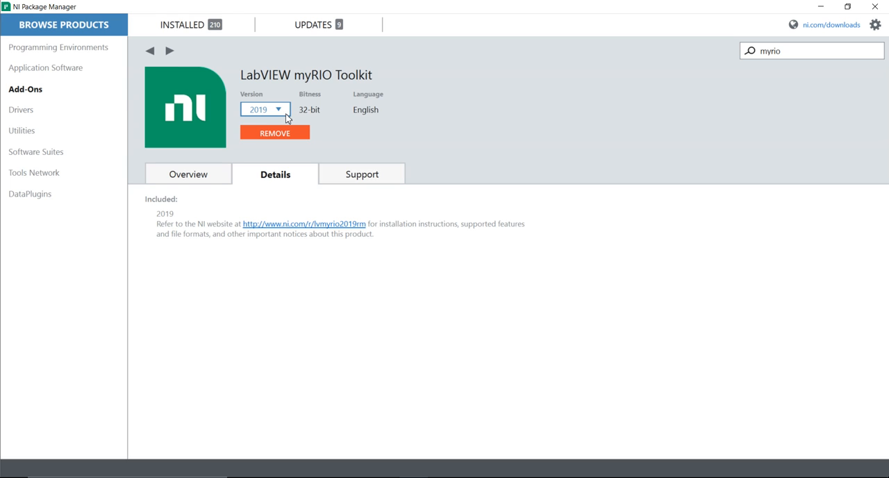
pyautogui.click(264, 108)
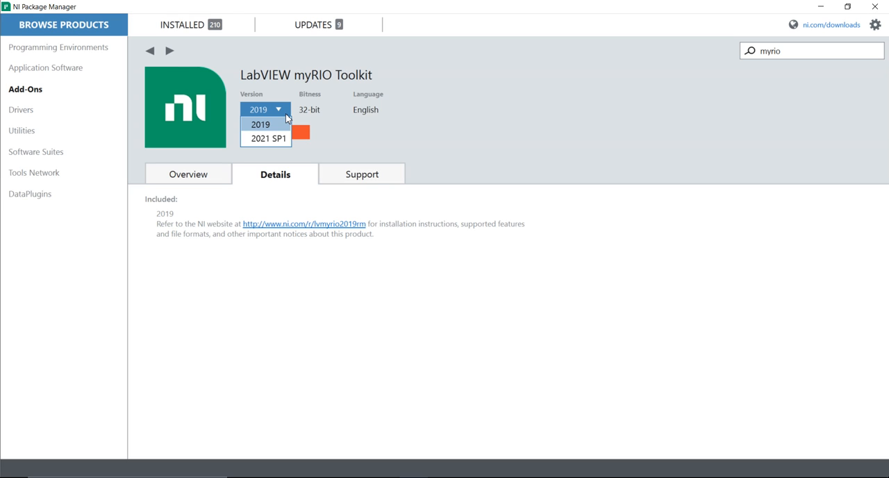
# Step: Set the LabVIEW myRIO Toolkit to version 2021 SP1 instead of 2019
pyautogui.click(260, 123)
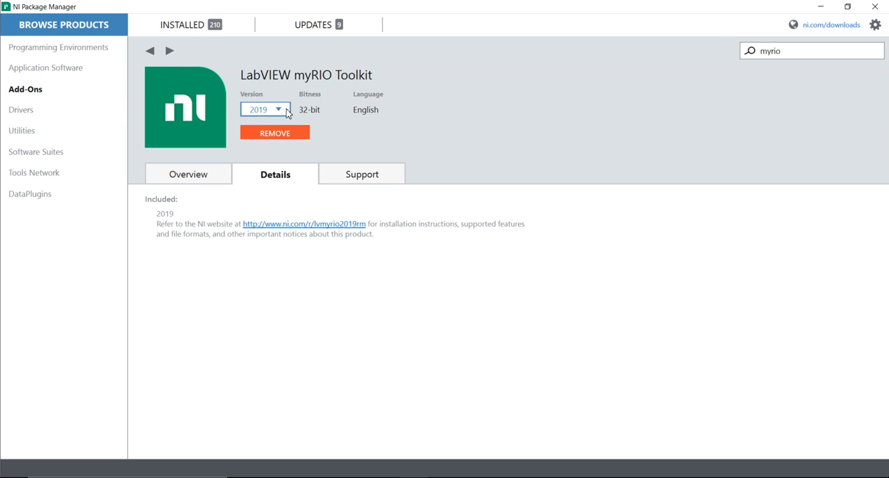
pyautogui.click(277, 109)
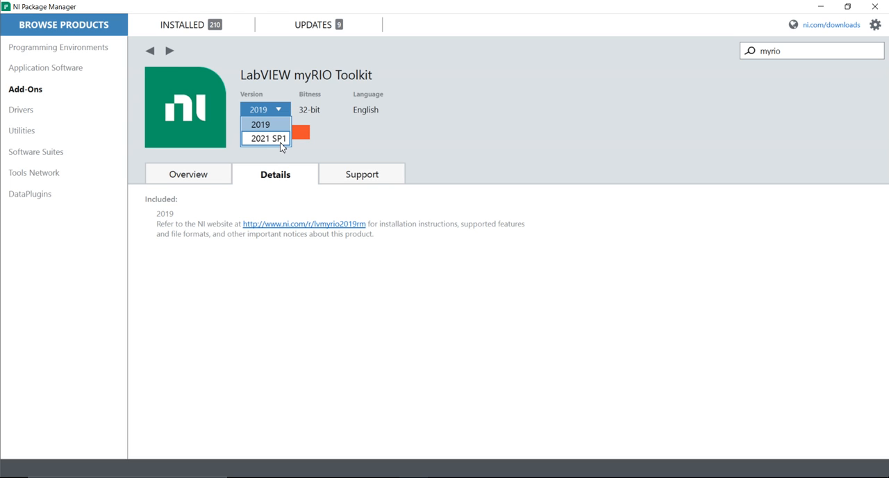
pyautogui.click(266, 137)
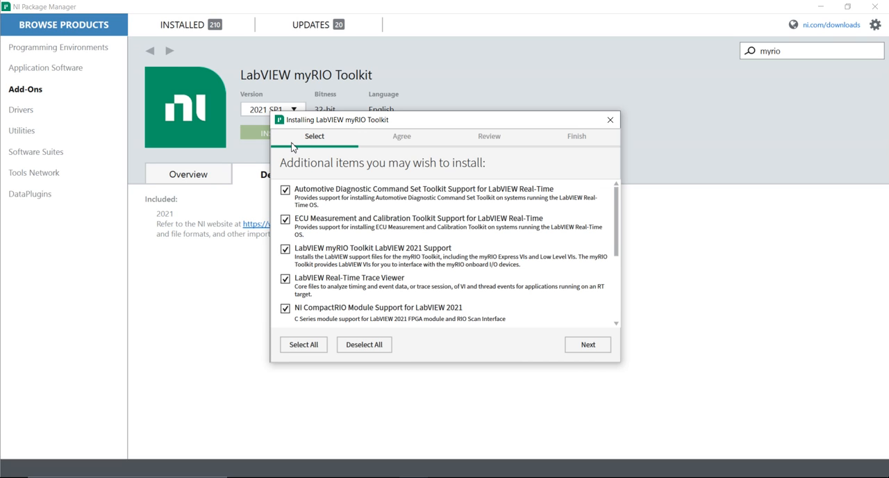
pyautogui.moveTo(300, 156)
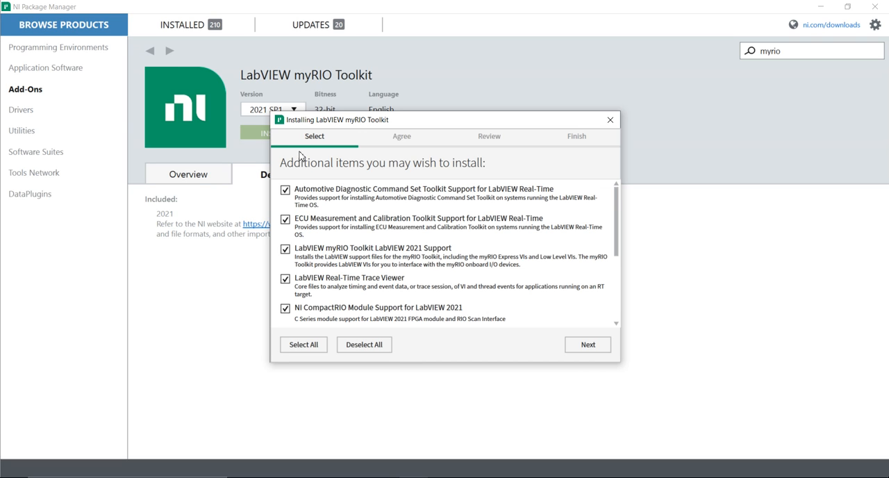
pyautogui.moveTo(331, 186)
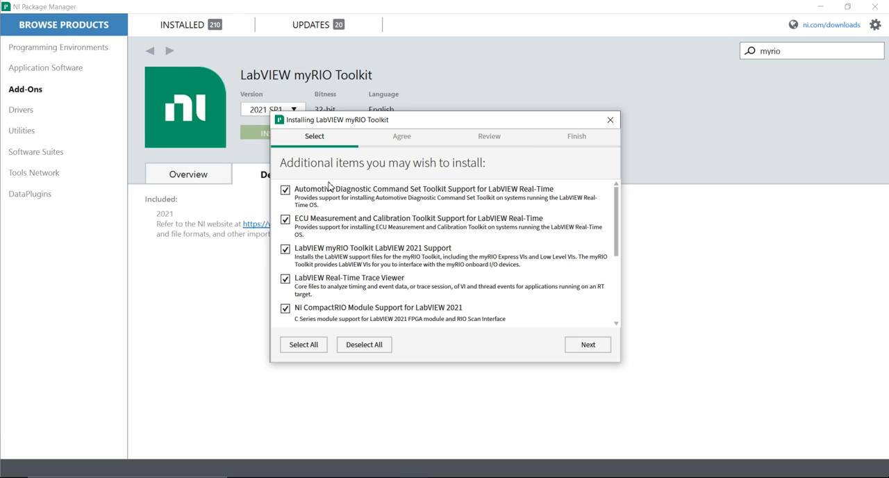
pyautogui.scroll(-3)
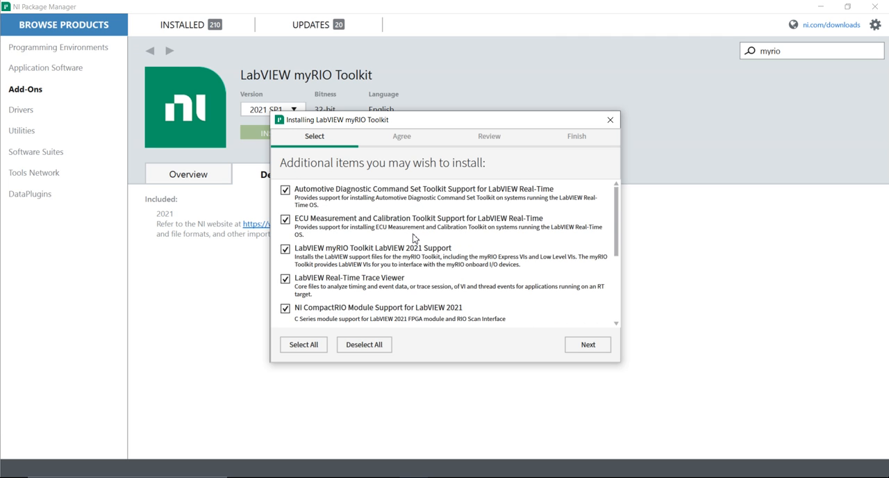
pyautogui.scroll(-3)
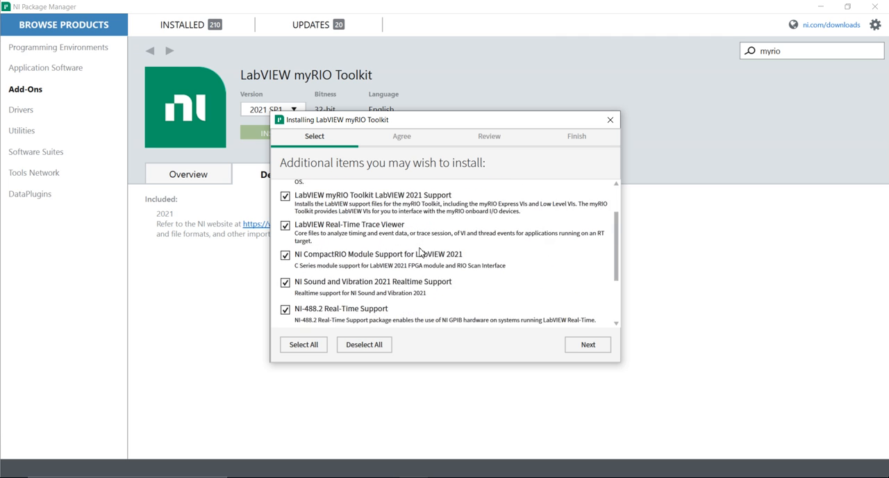
pyautogui.scroll(-3)
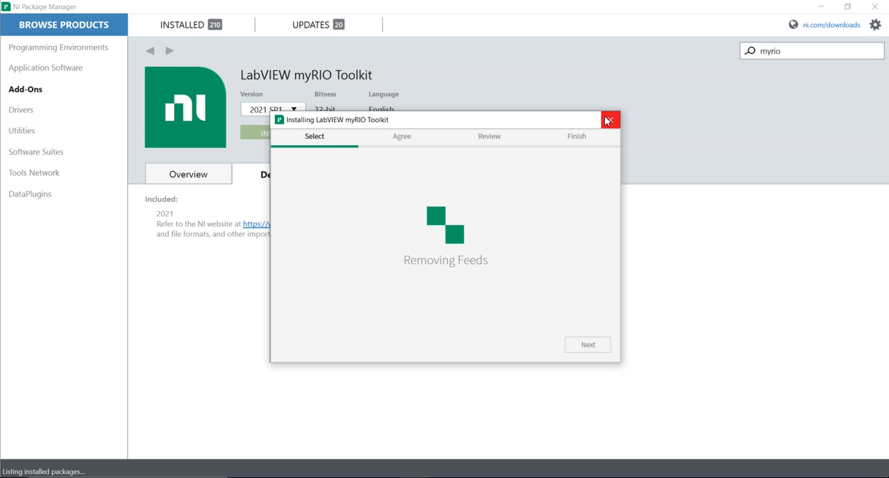
pyautogui.moveTo(610, 120)
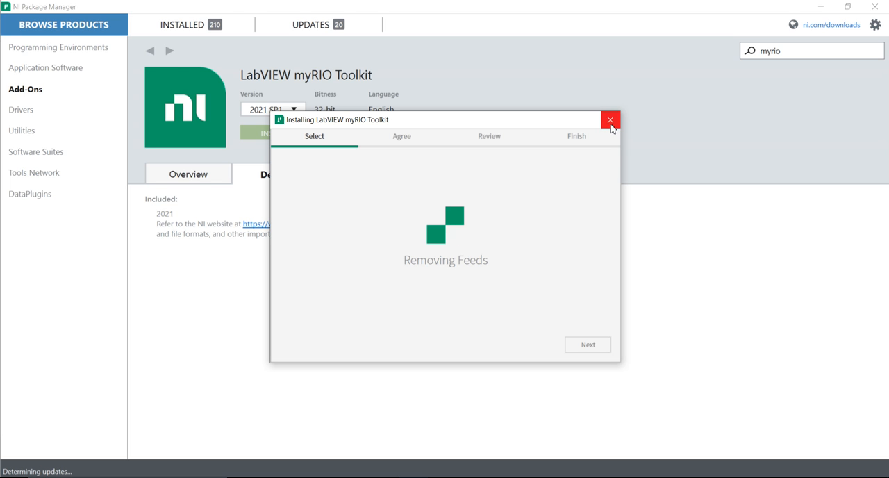
pyautogui.moveTo(611, 119)
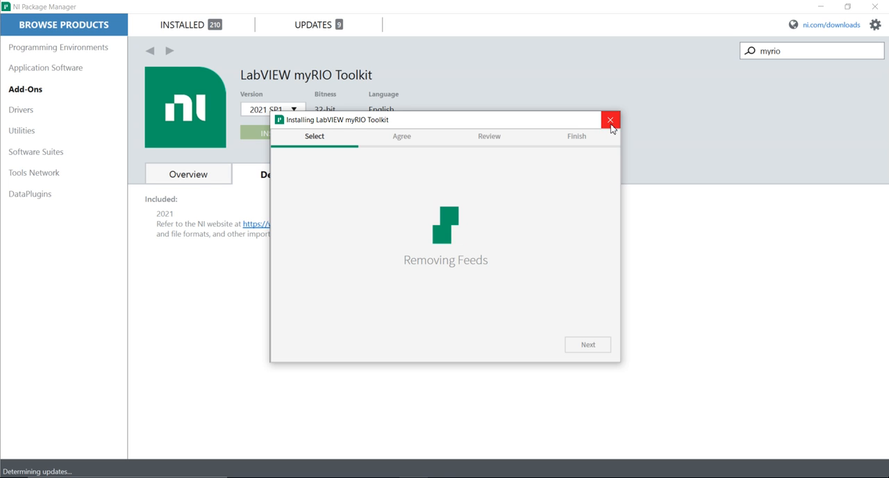
# Step: Cancel the toolkit installation, returning to the Toolkit 2021 SP1 page
pyautogui.click(610, 120)
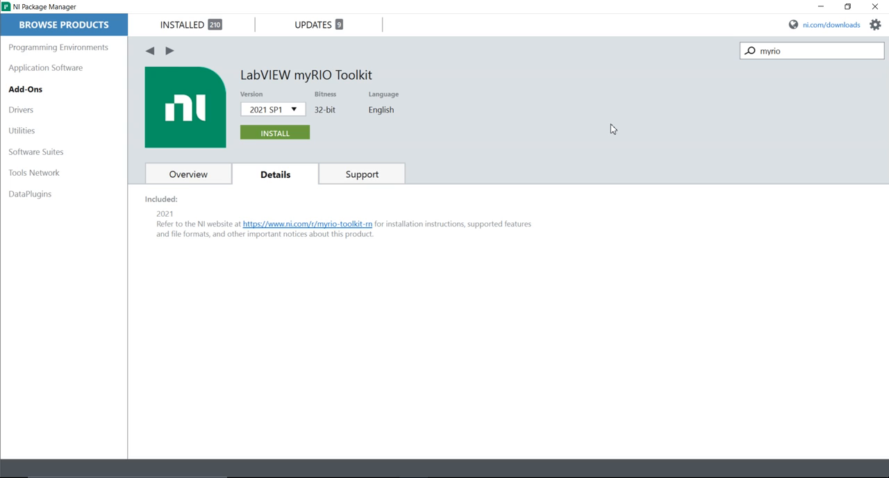
pyautogui.moveTo(46, 67)
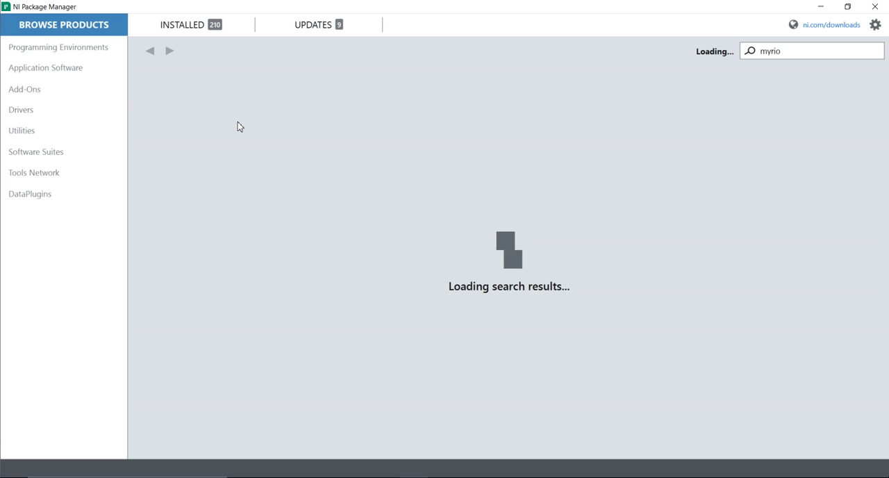
pyautogui.moveTo(564, 109)
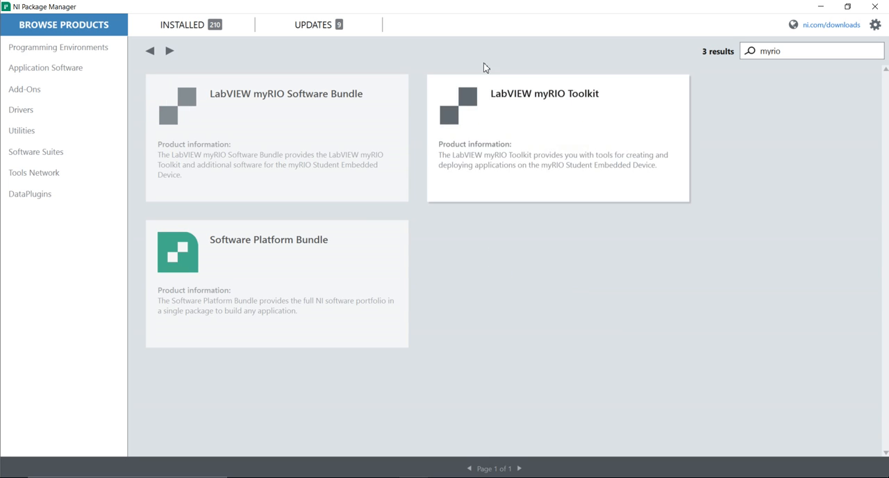
# Step: On the myRIO Software Bundle page, try version 2019 and settle back on 2021 SP1
pyautogui.click(277, 138)
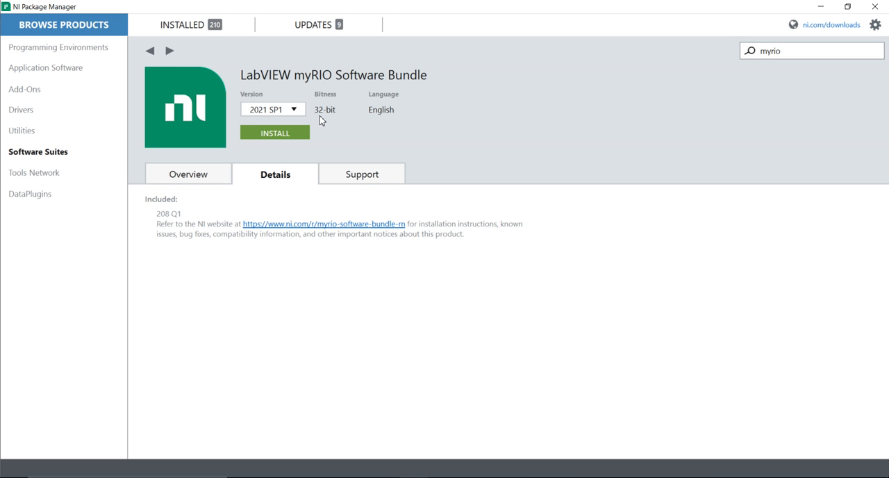
pyautogui.click(272, 109)
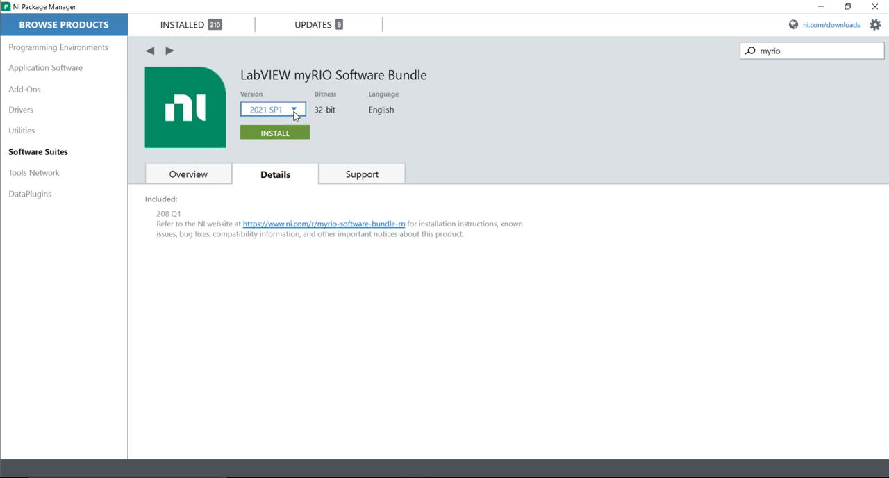
pyautogui.click(272, 109)
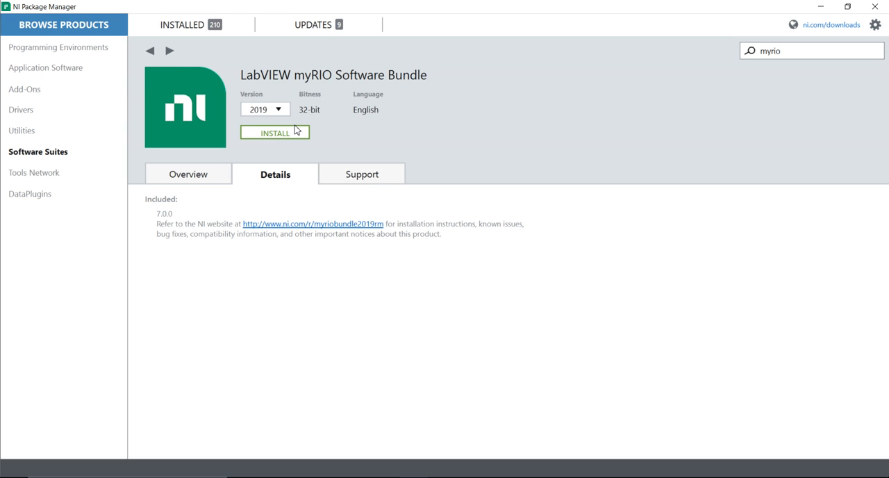
pyautogui.click(264, 108)
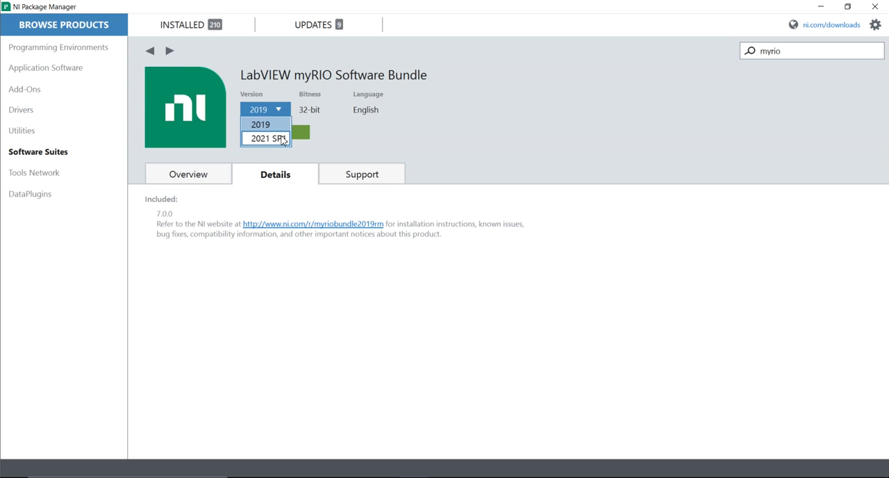
pyautogui.click(262, 139)
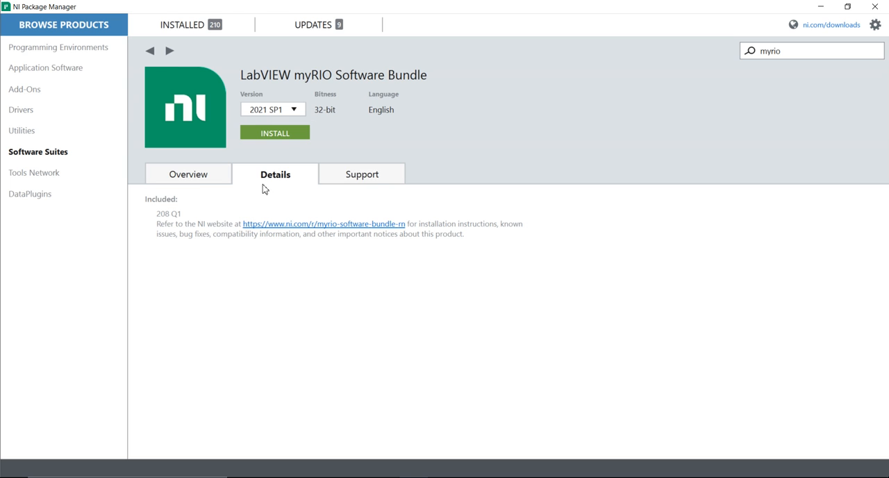
pyautogui.click(272, 108)
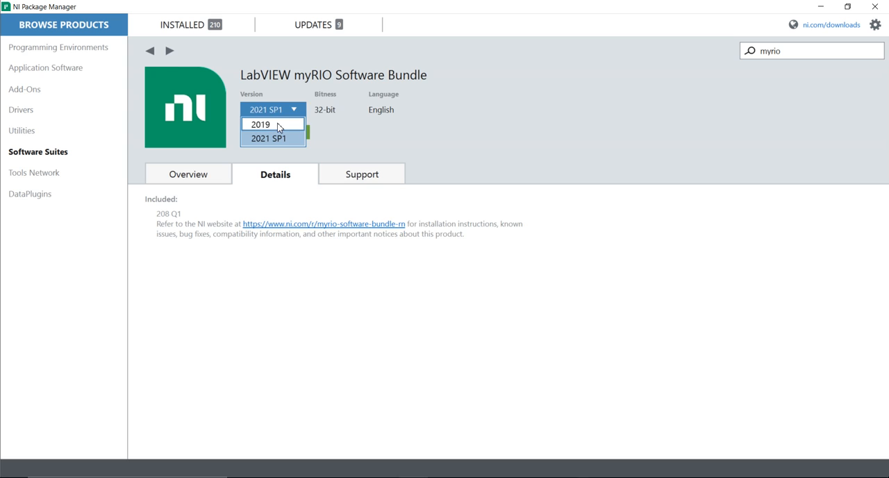
pyautogui.click(269, 139)
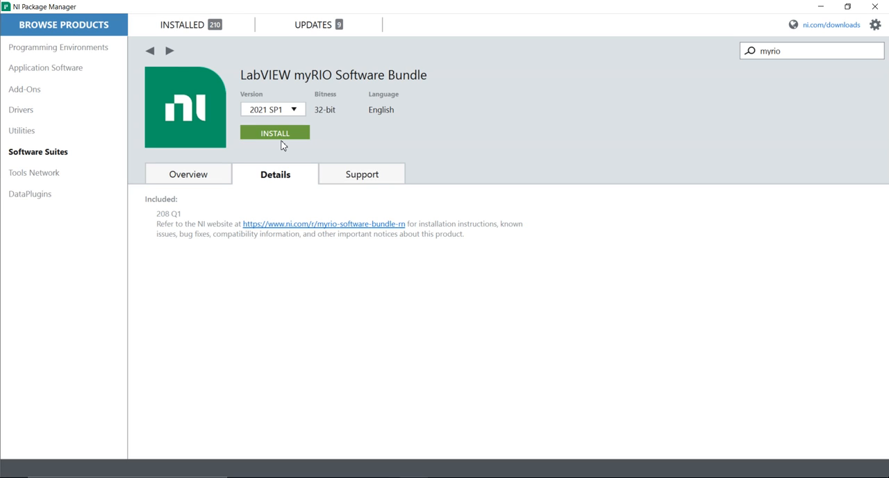
pyautogui.moveTo(299, 124)
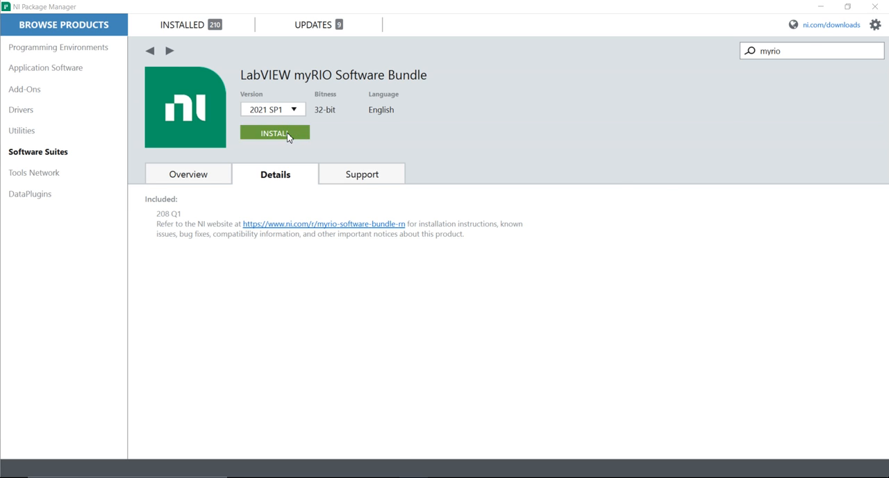
pyautogui.click(275, 134)
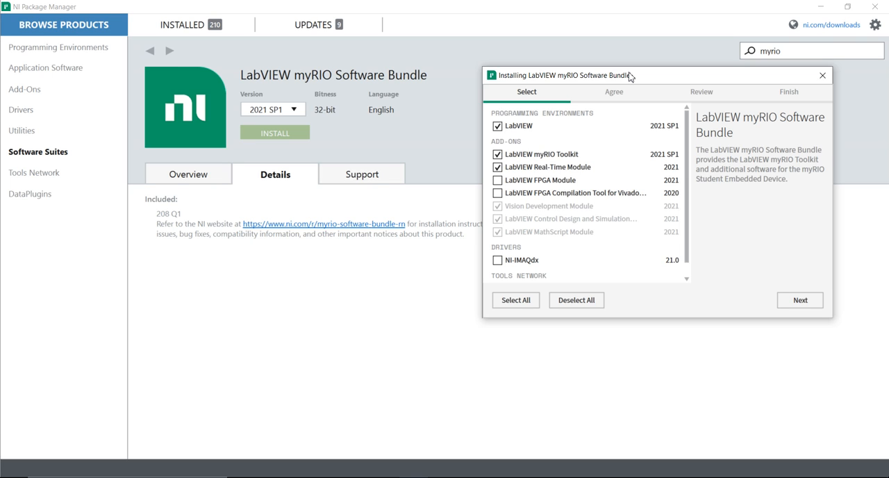
pyautogui.moveTo(667, 107)
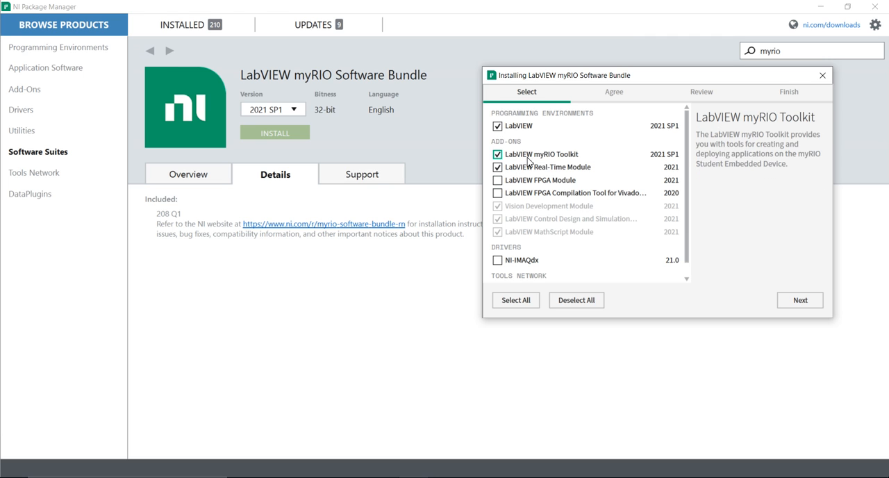
pyautogui.moveTo(547, 167)
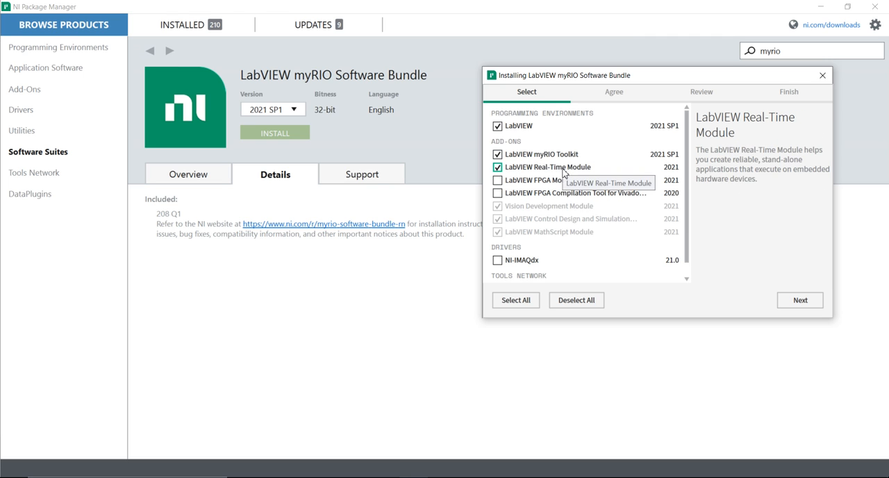
pyautogui.click(498, 167)
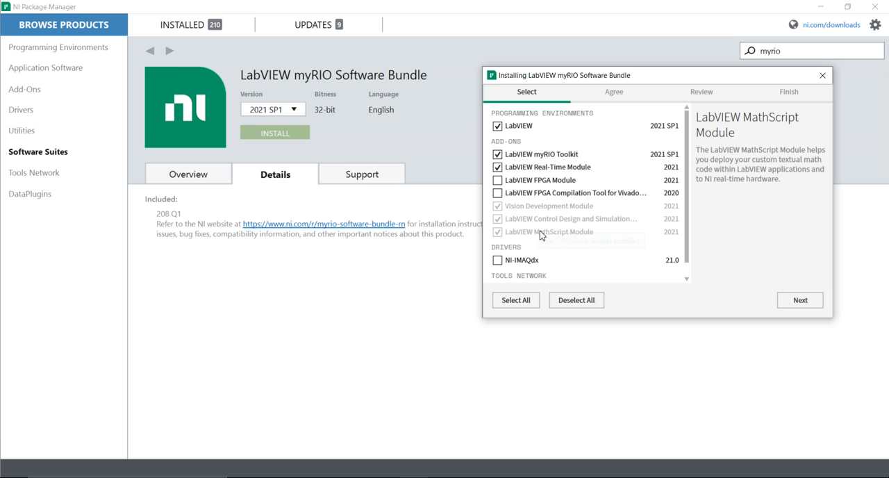
pyautogui.moveTo(543, 231)
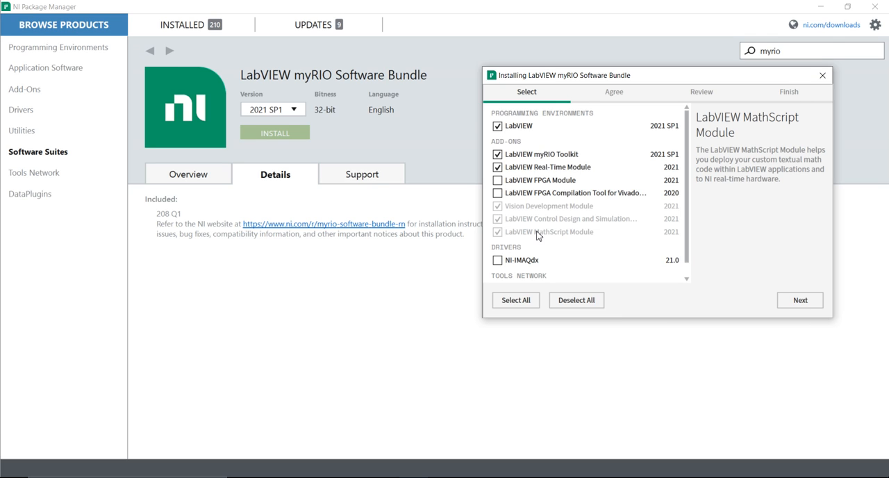
pyautogui.scroll(-3)
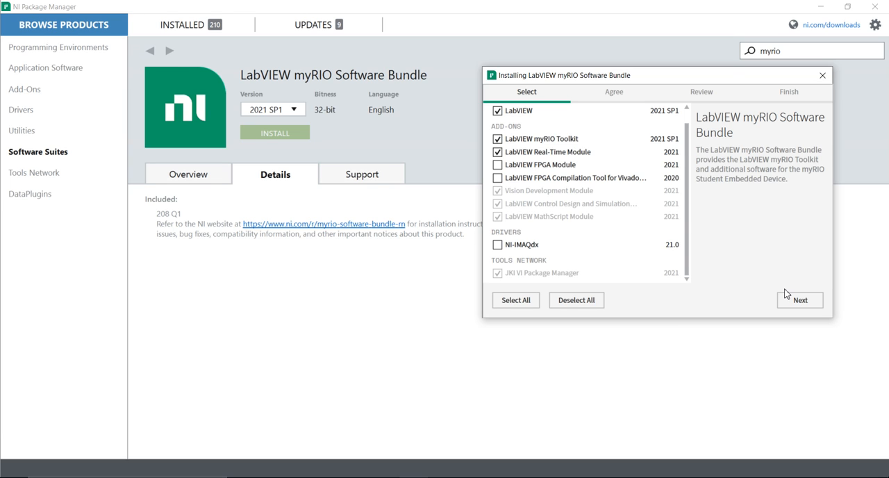
pyautogui.click(497, 164)
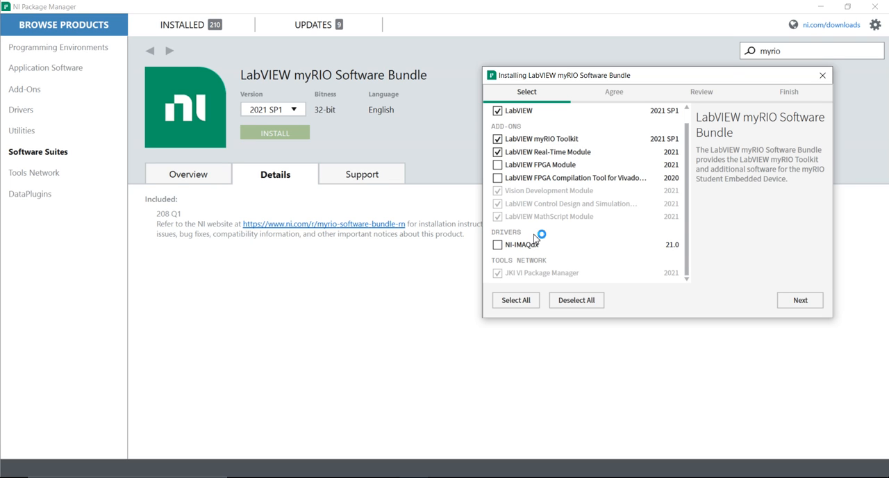
pyautogui.moveTo(535, 239)
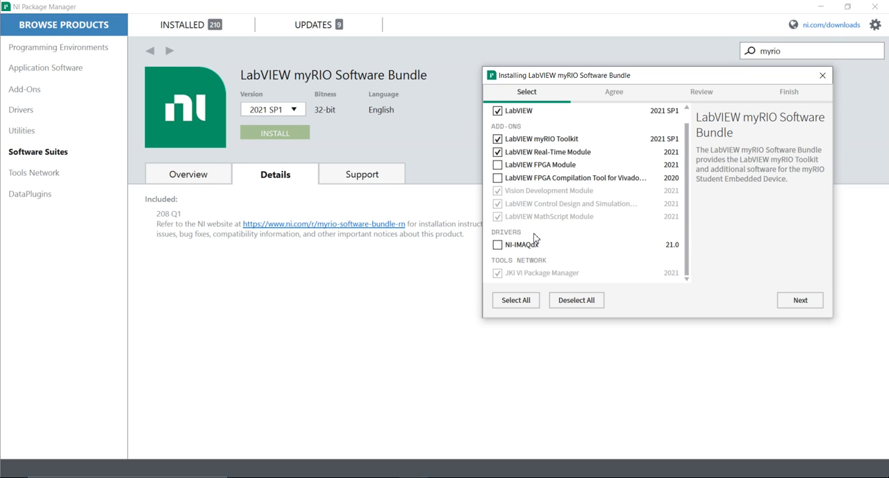